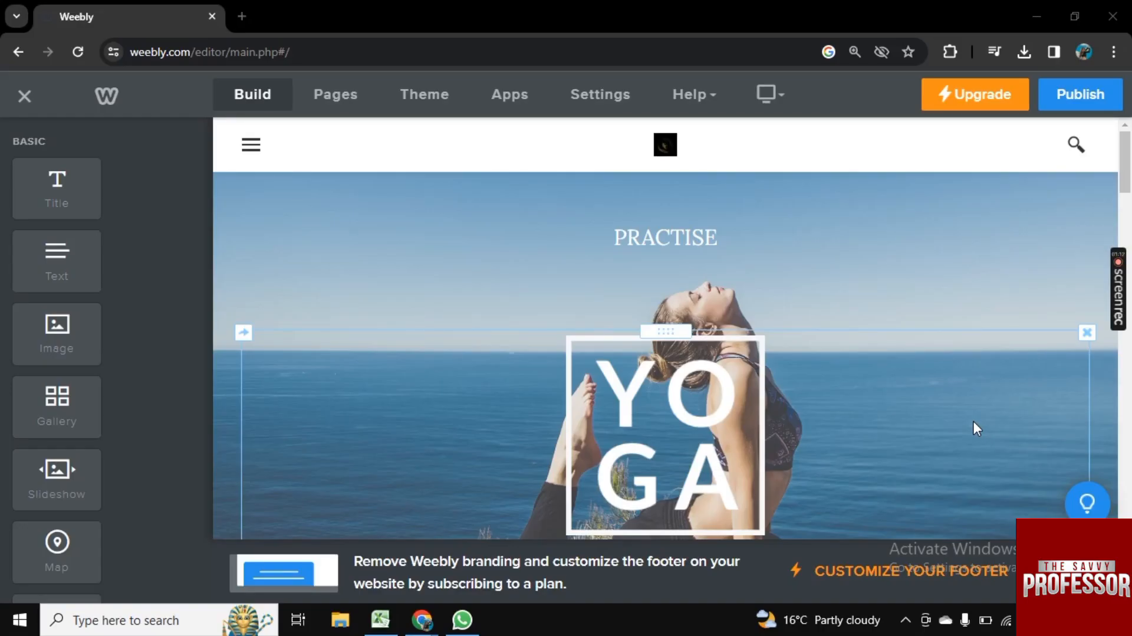
- Look over the yoga site's home page in the editor from top to lower sections
scroll("down", 3)
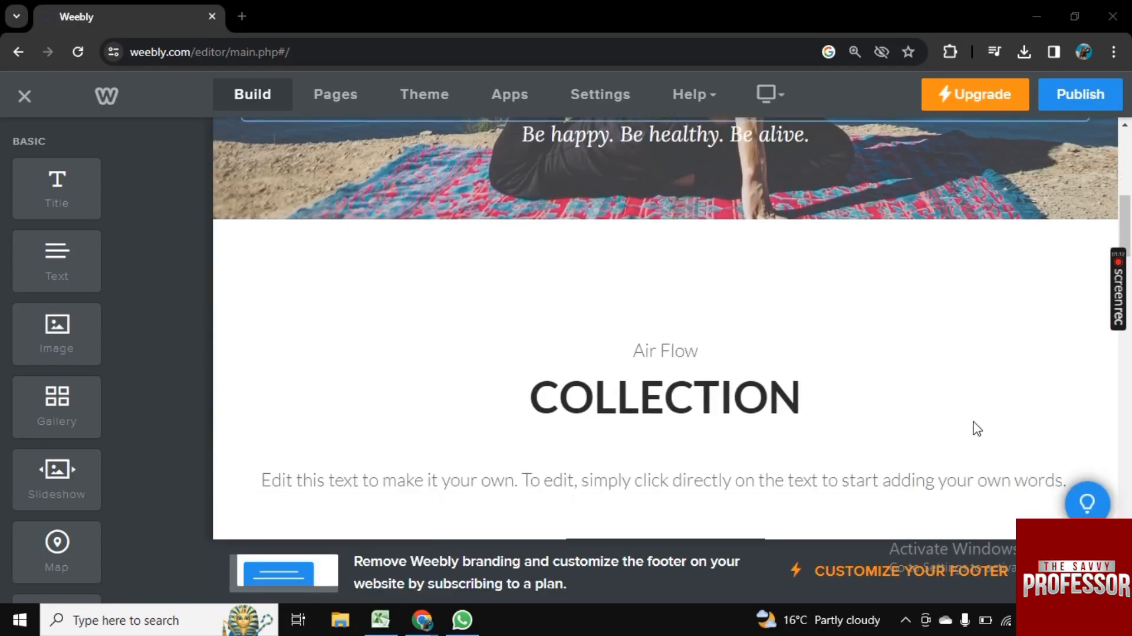
scroll("up", 3)
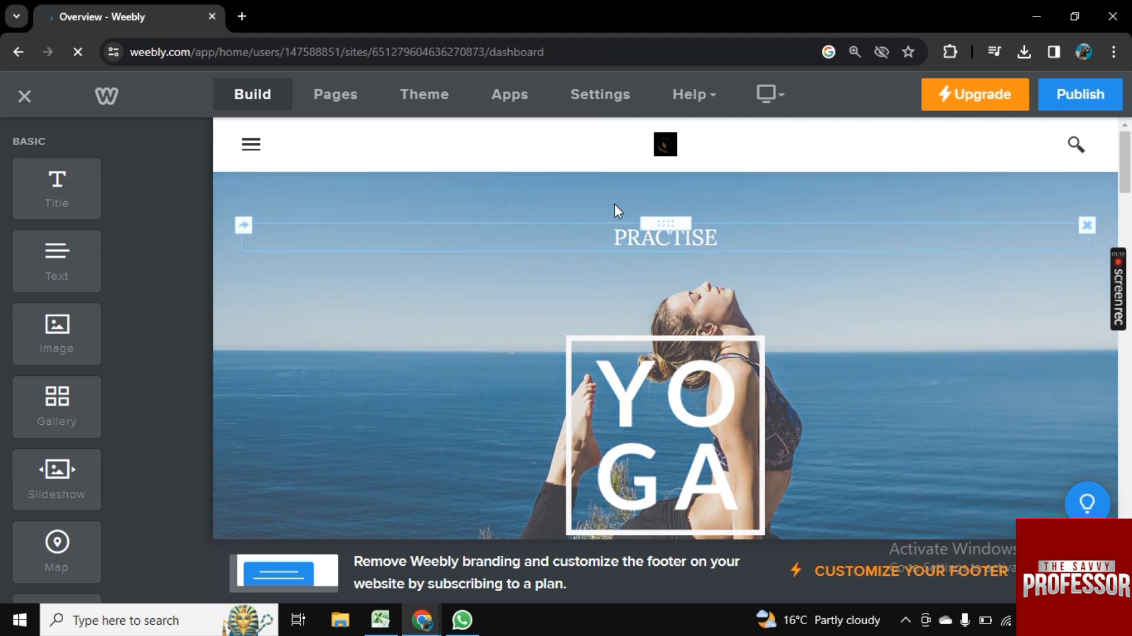
- Exit the editor to the site dashboard and go to the Weebly Support pages
left_click(24, 95)
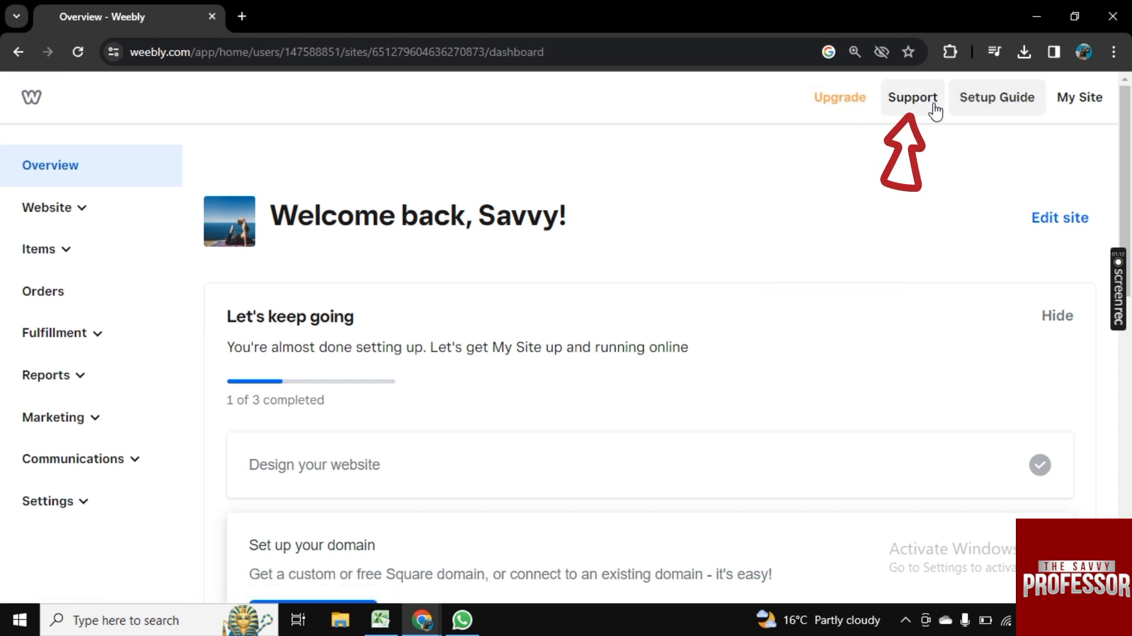
left_click(912, 97)
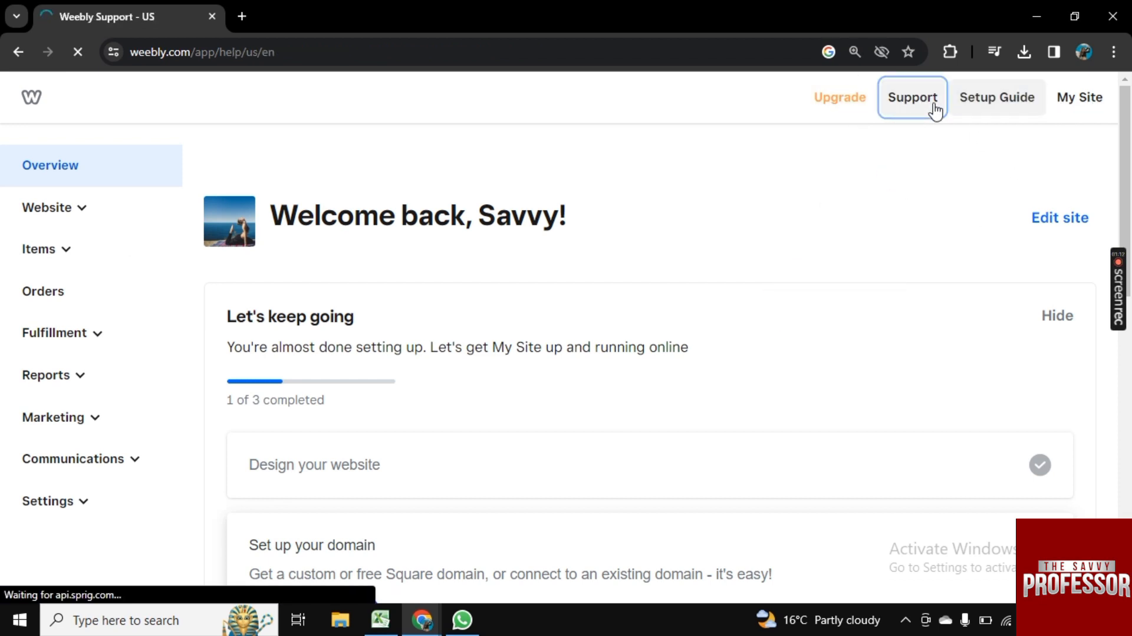
- Log out of the Weebly account from the Support page's account menu, reaching 'Come back soon!'
left_click(912, 97)
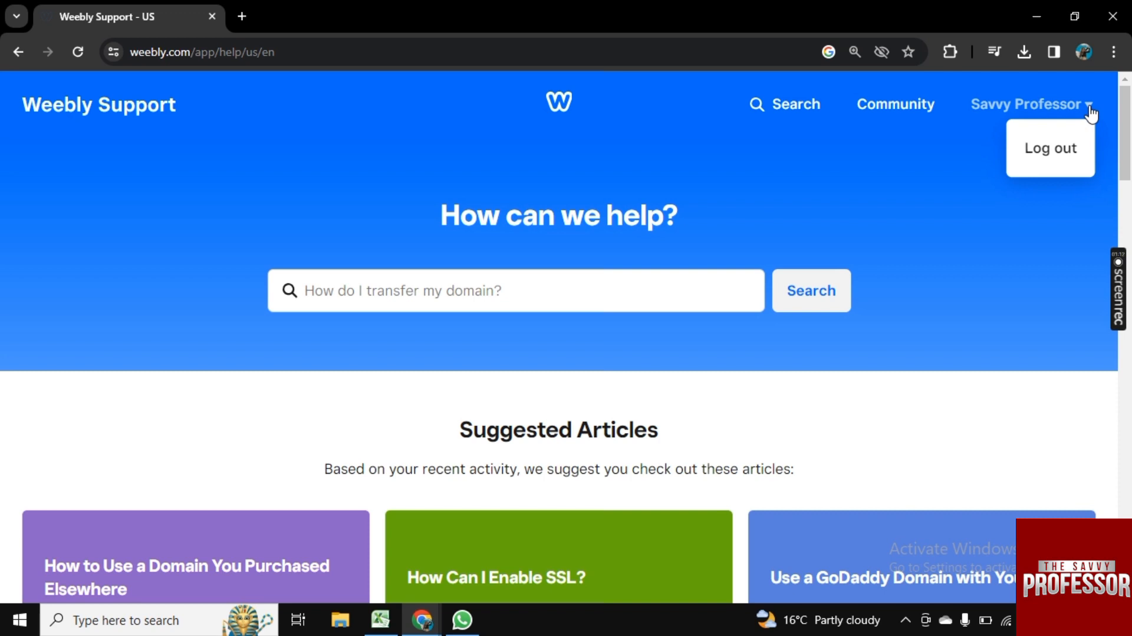
left_click(1050, 148)
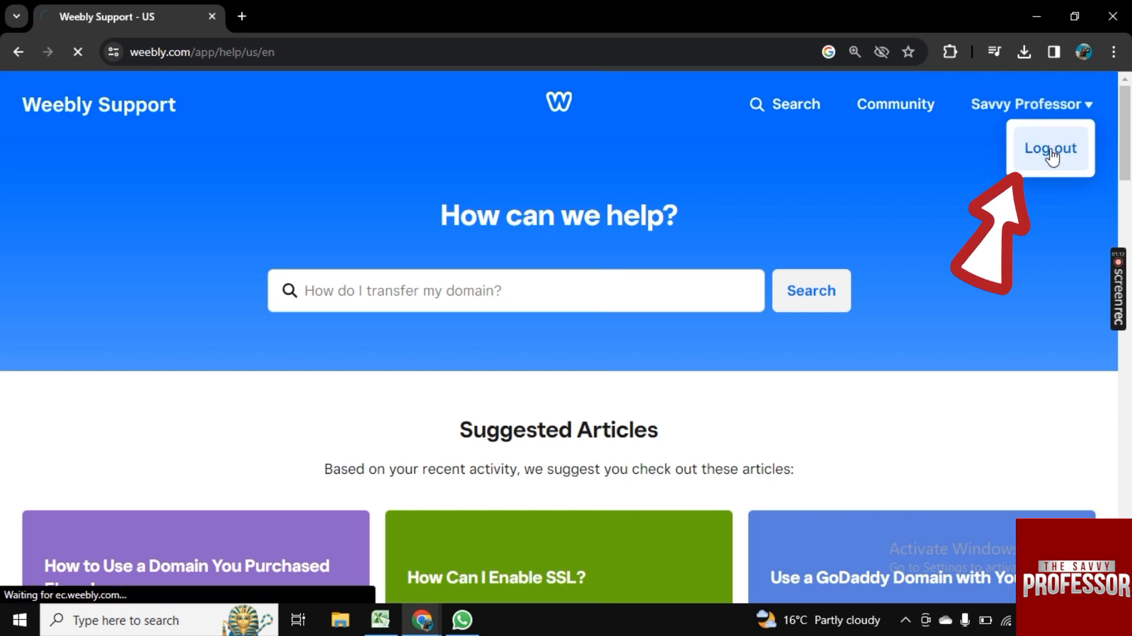
left_click(1049, 148)
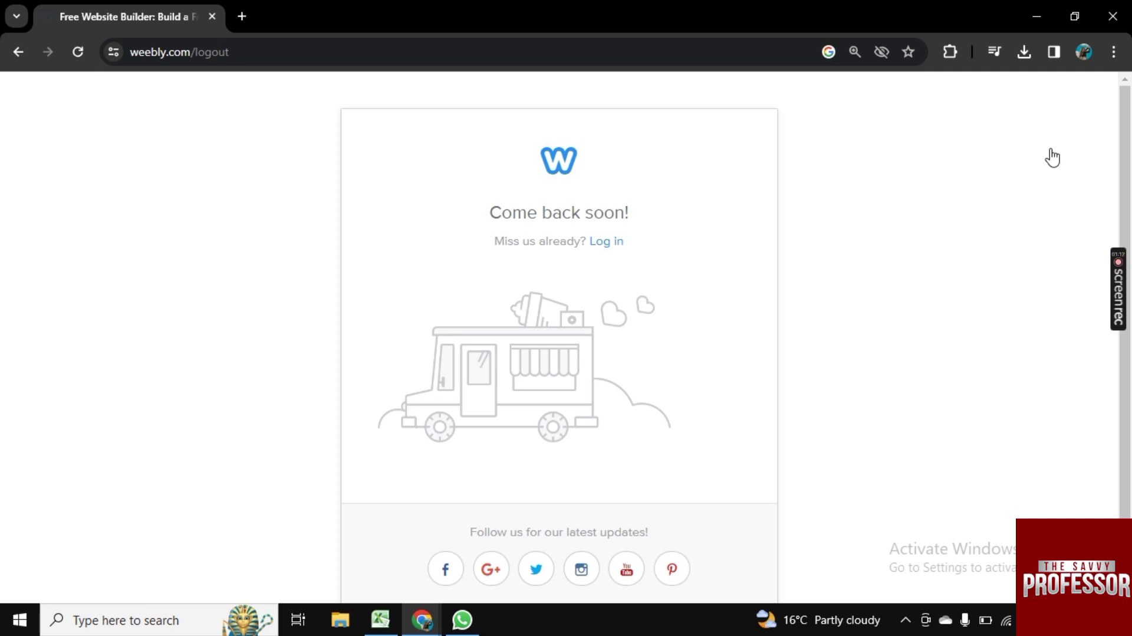
- Follow the 'Log in' link from the sign-out page to the Weebly login form
scroll("down", 3)
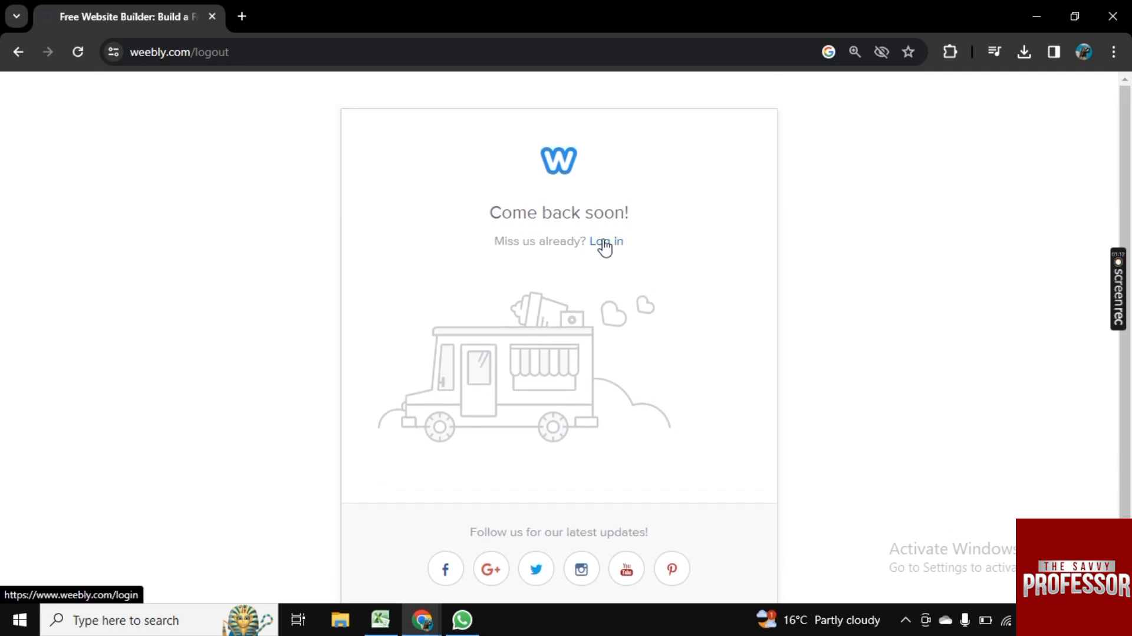
left_click(605, 240)
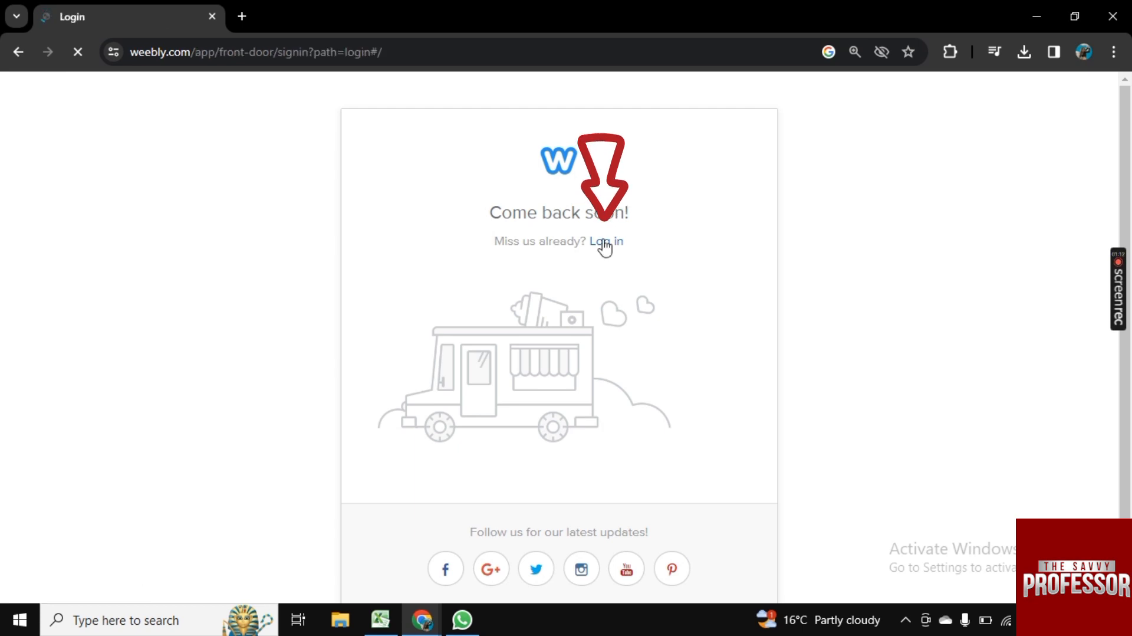
left_click(605, 241)
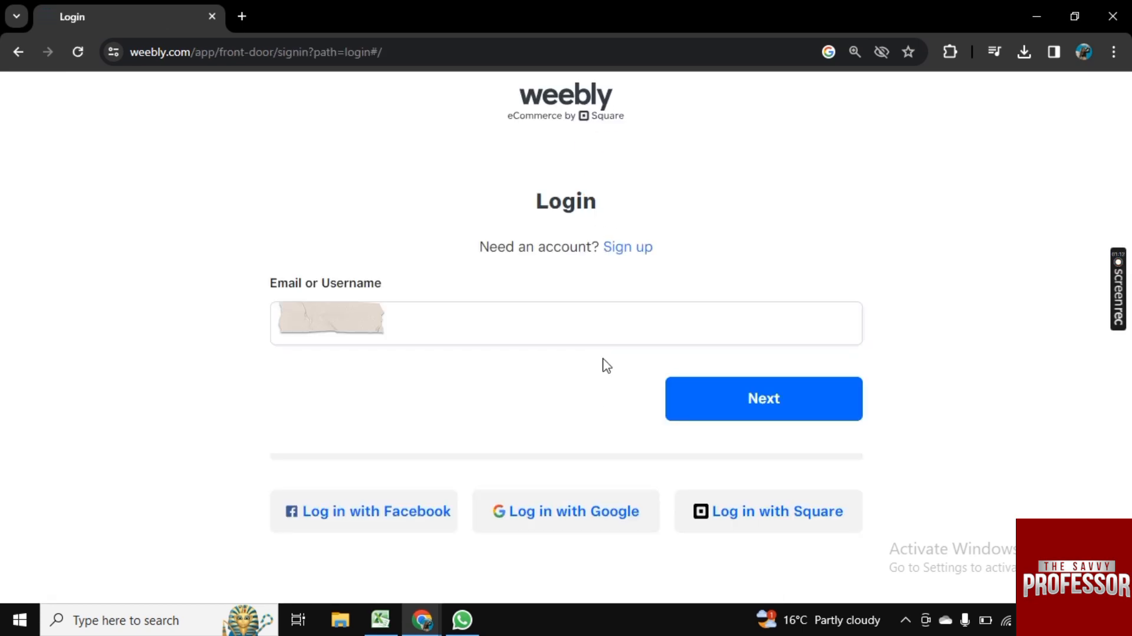
- Sign in with the Square account credentials and land on the Weebly site dashboard
left_click(565, 323)
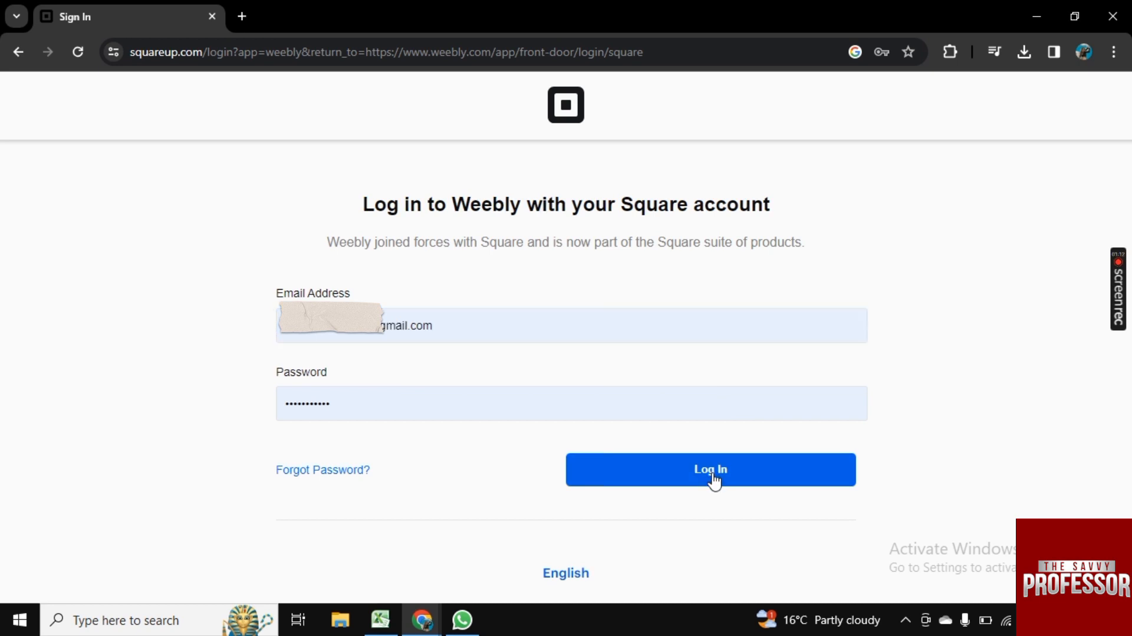
left_click(708, 469)
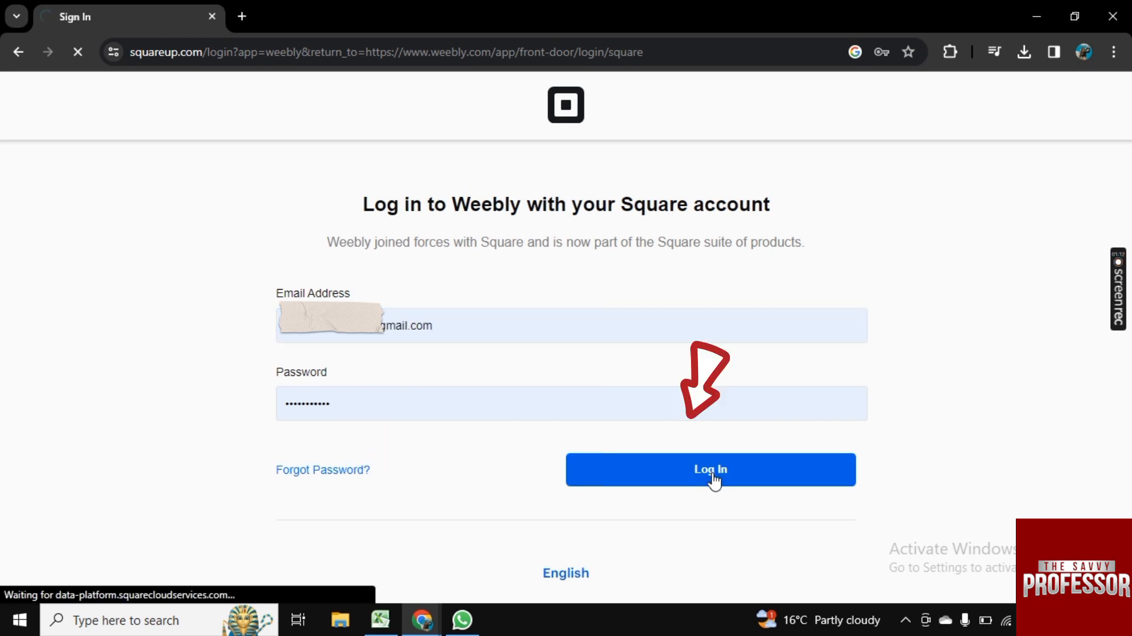
left_click(709, 469)
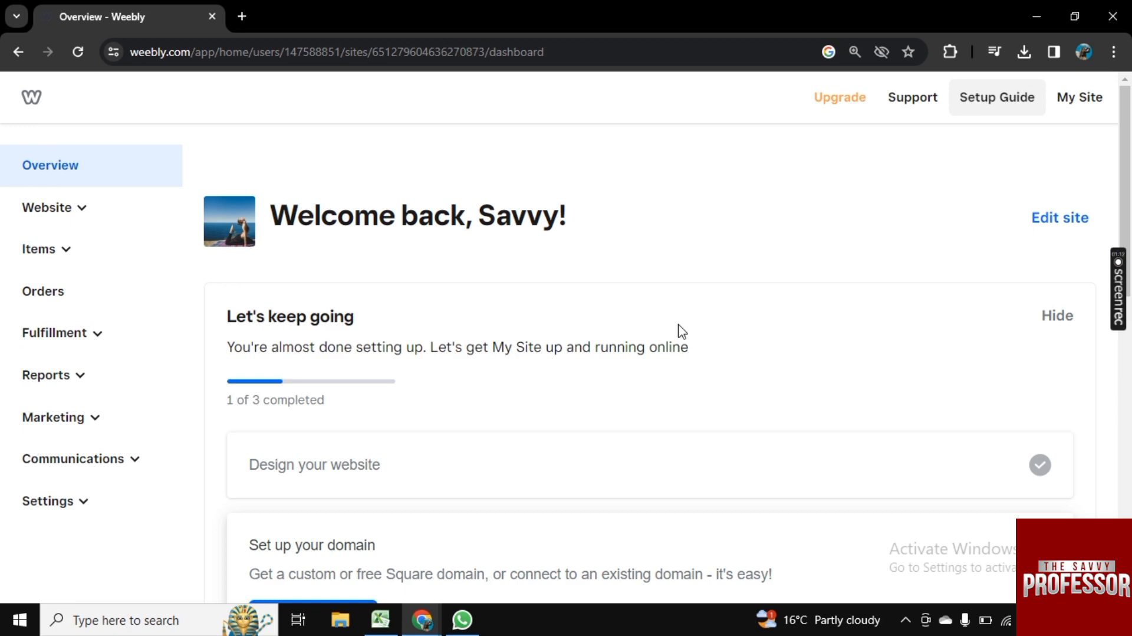
mouse_move(949, 345)
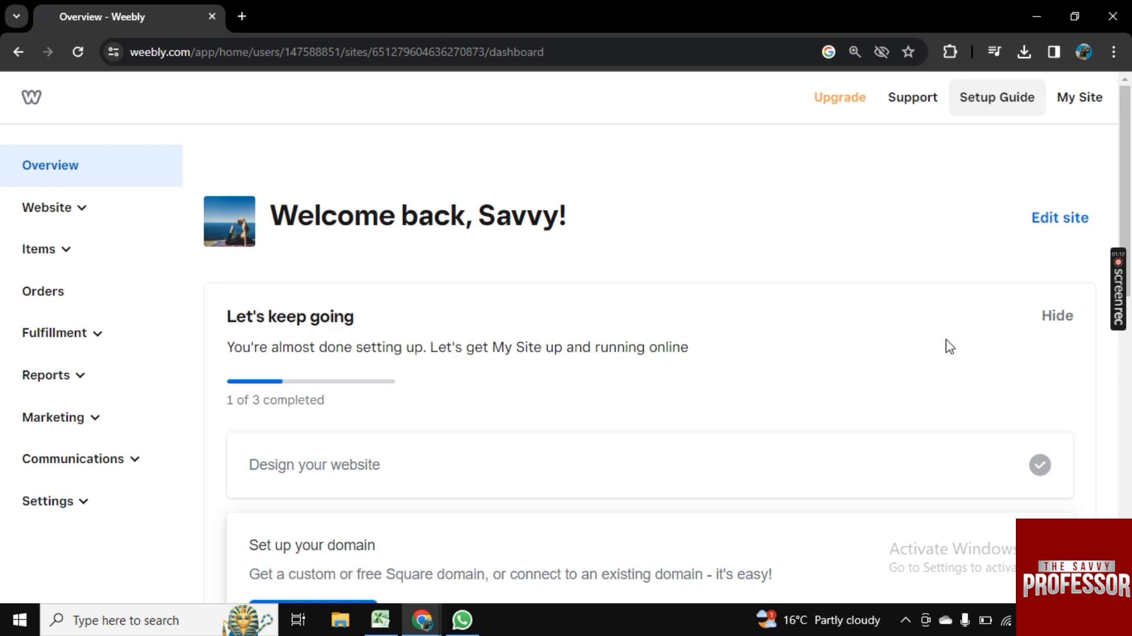